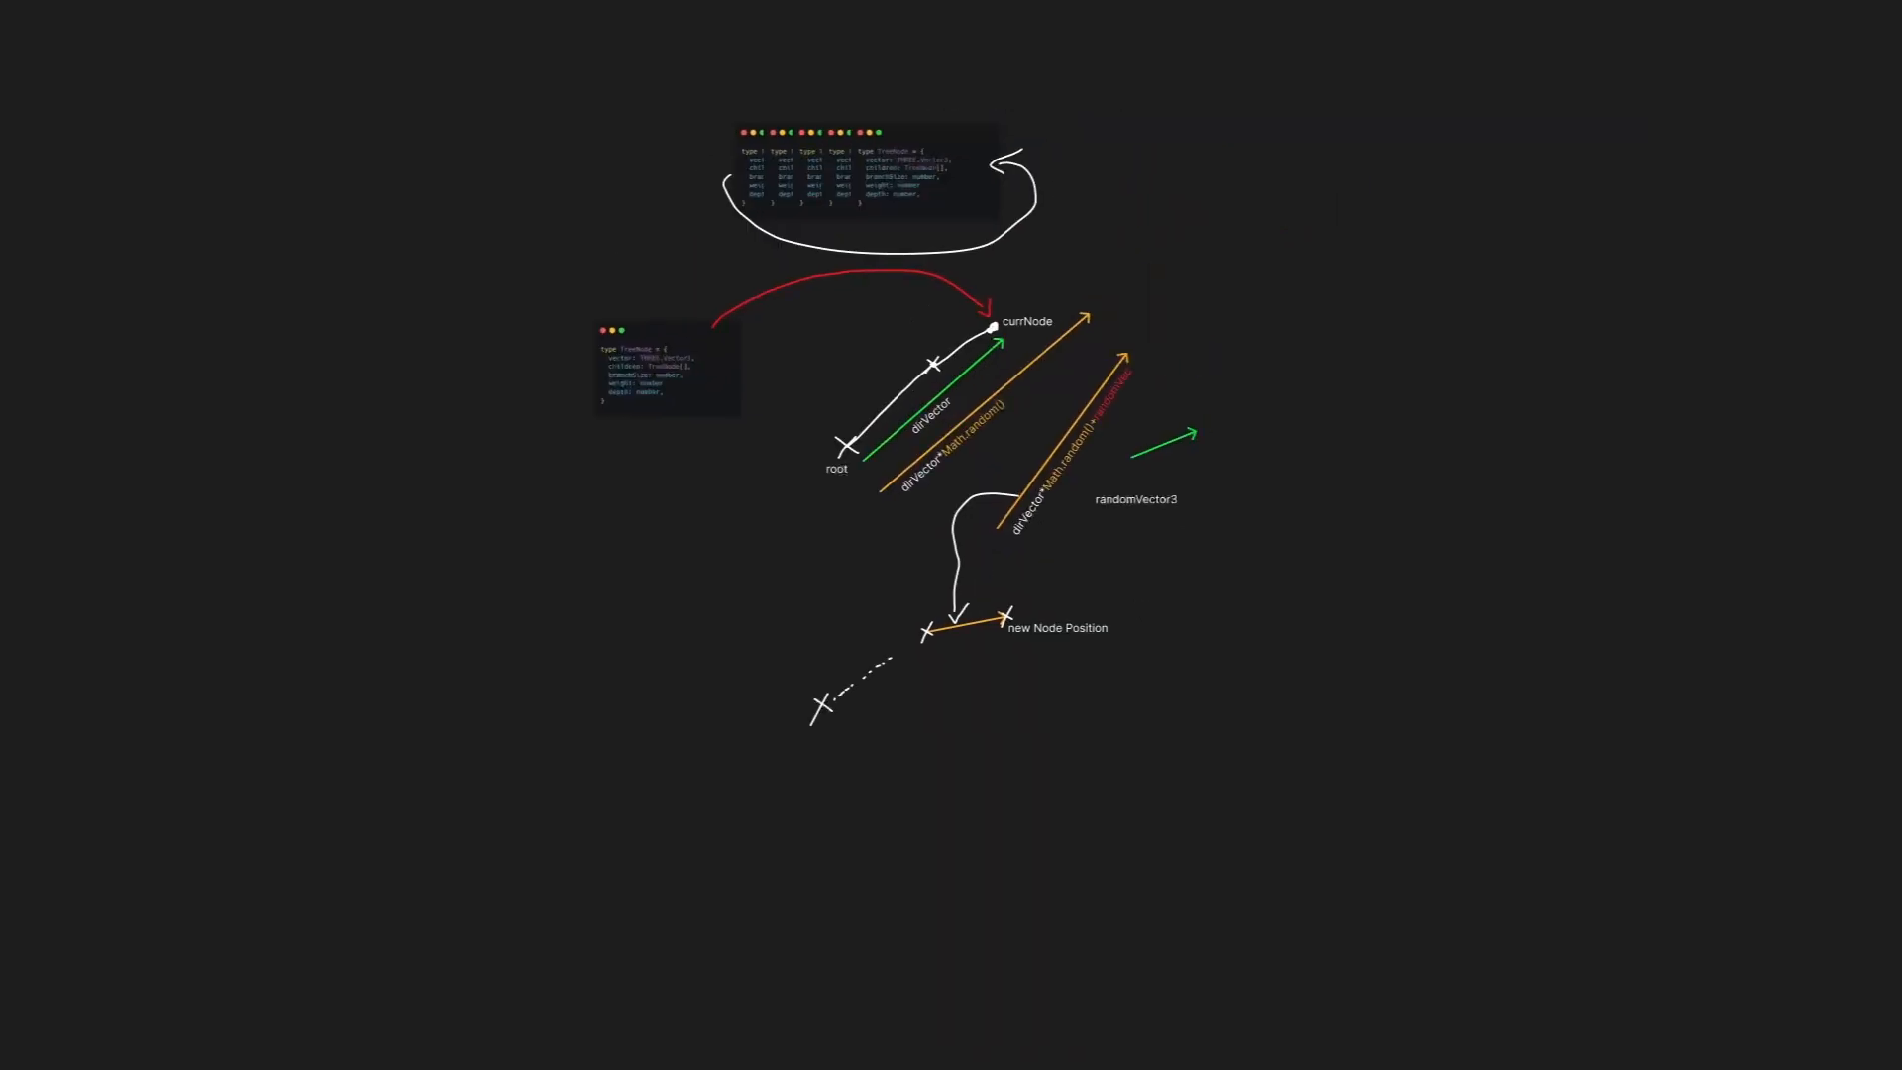
Step: Find 'tang' on the Curve docs page to reach getTangent and getTangentAt
drag(794, 418, 1309, 533)
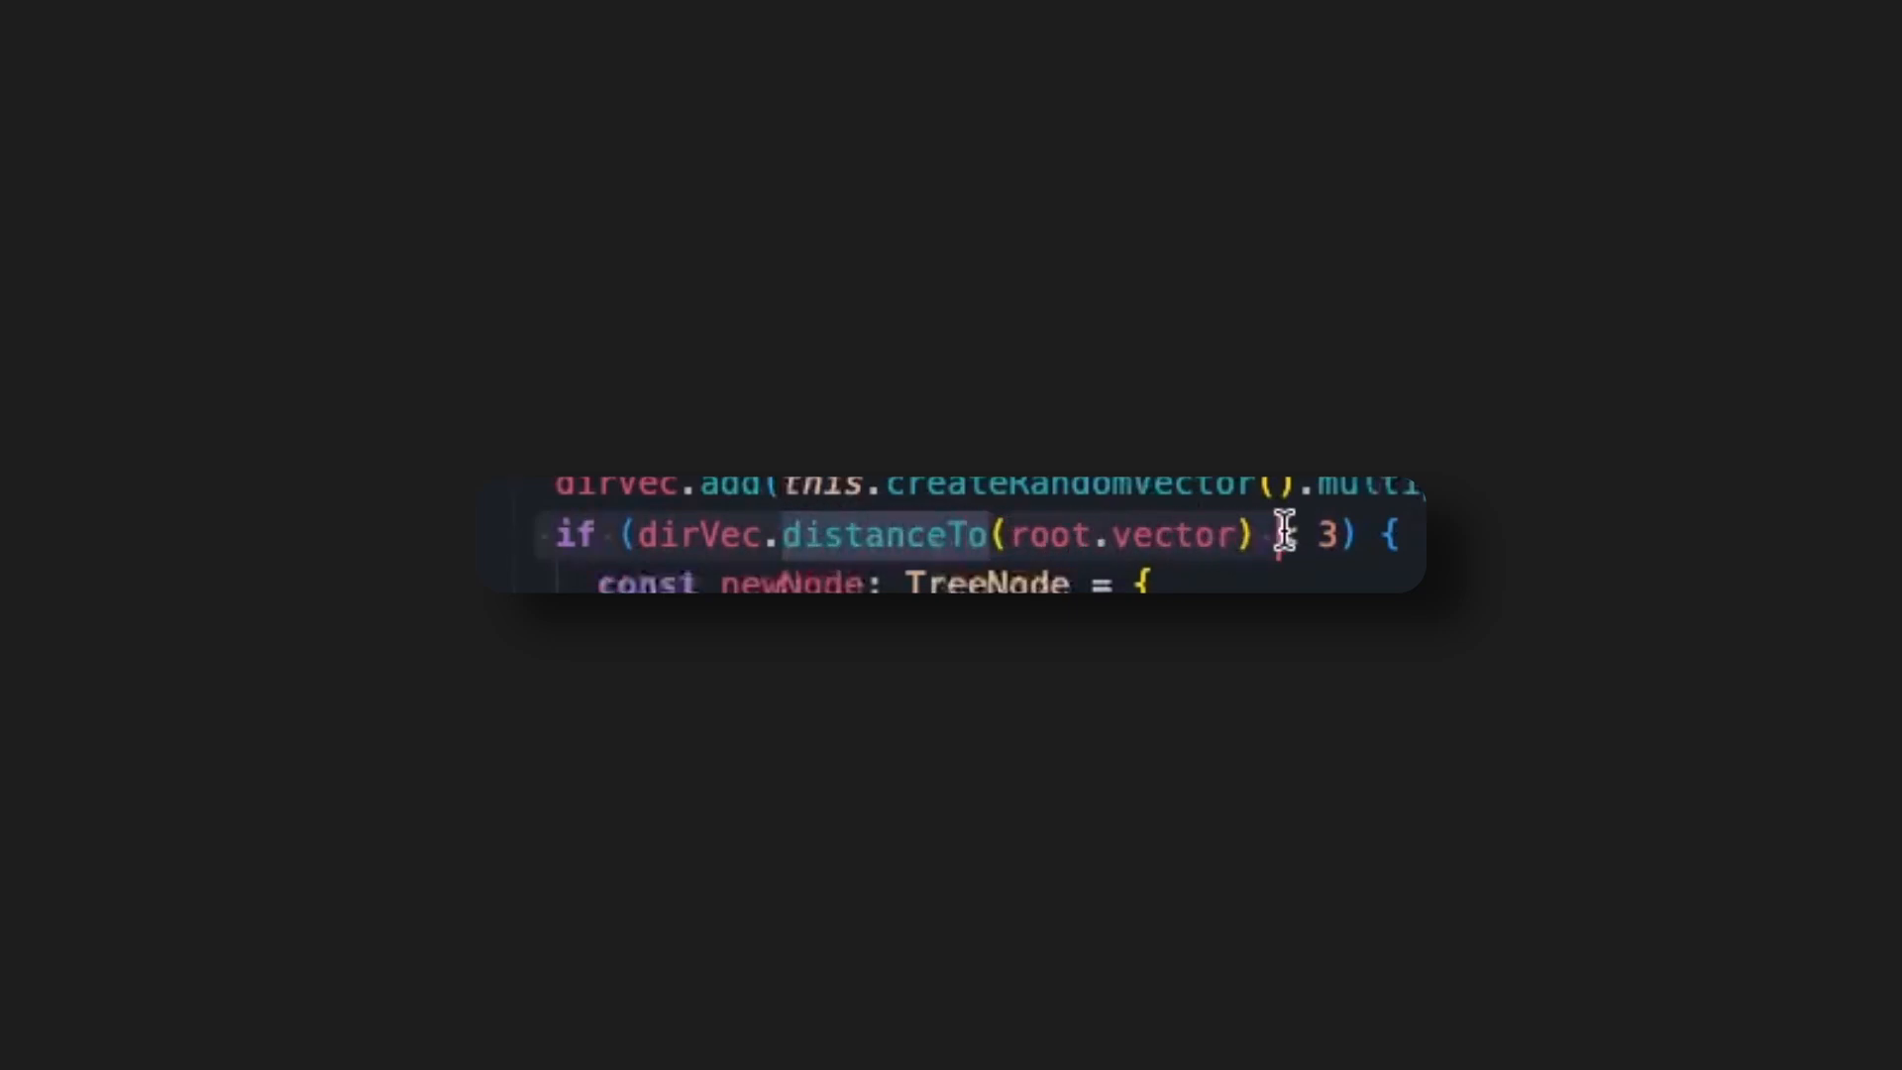
text(<)
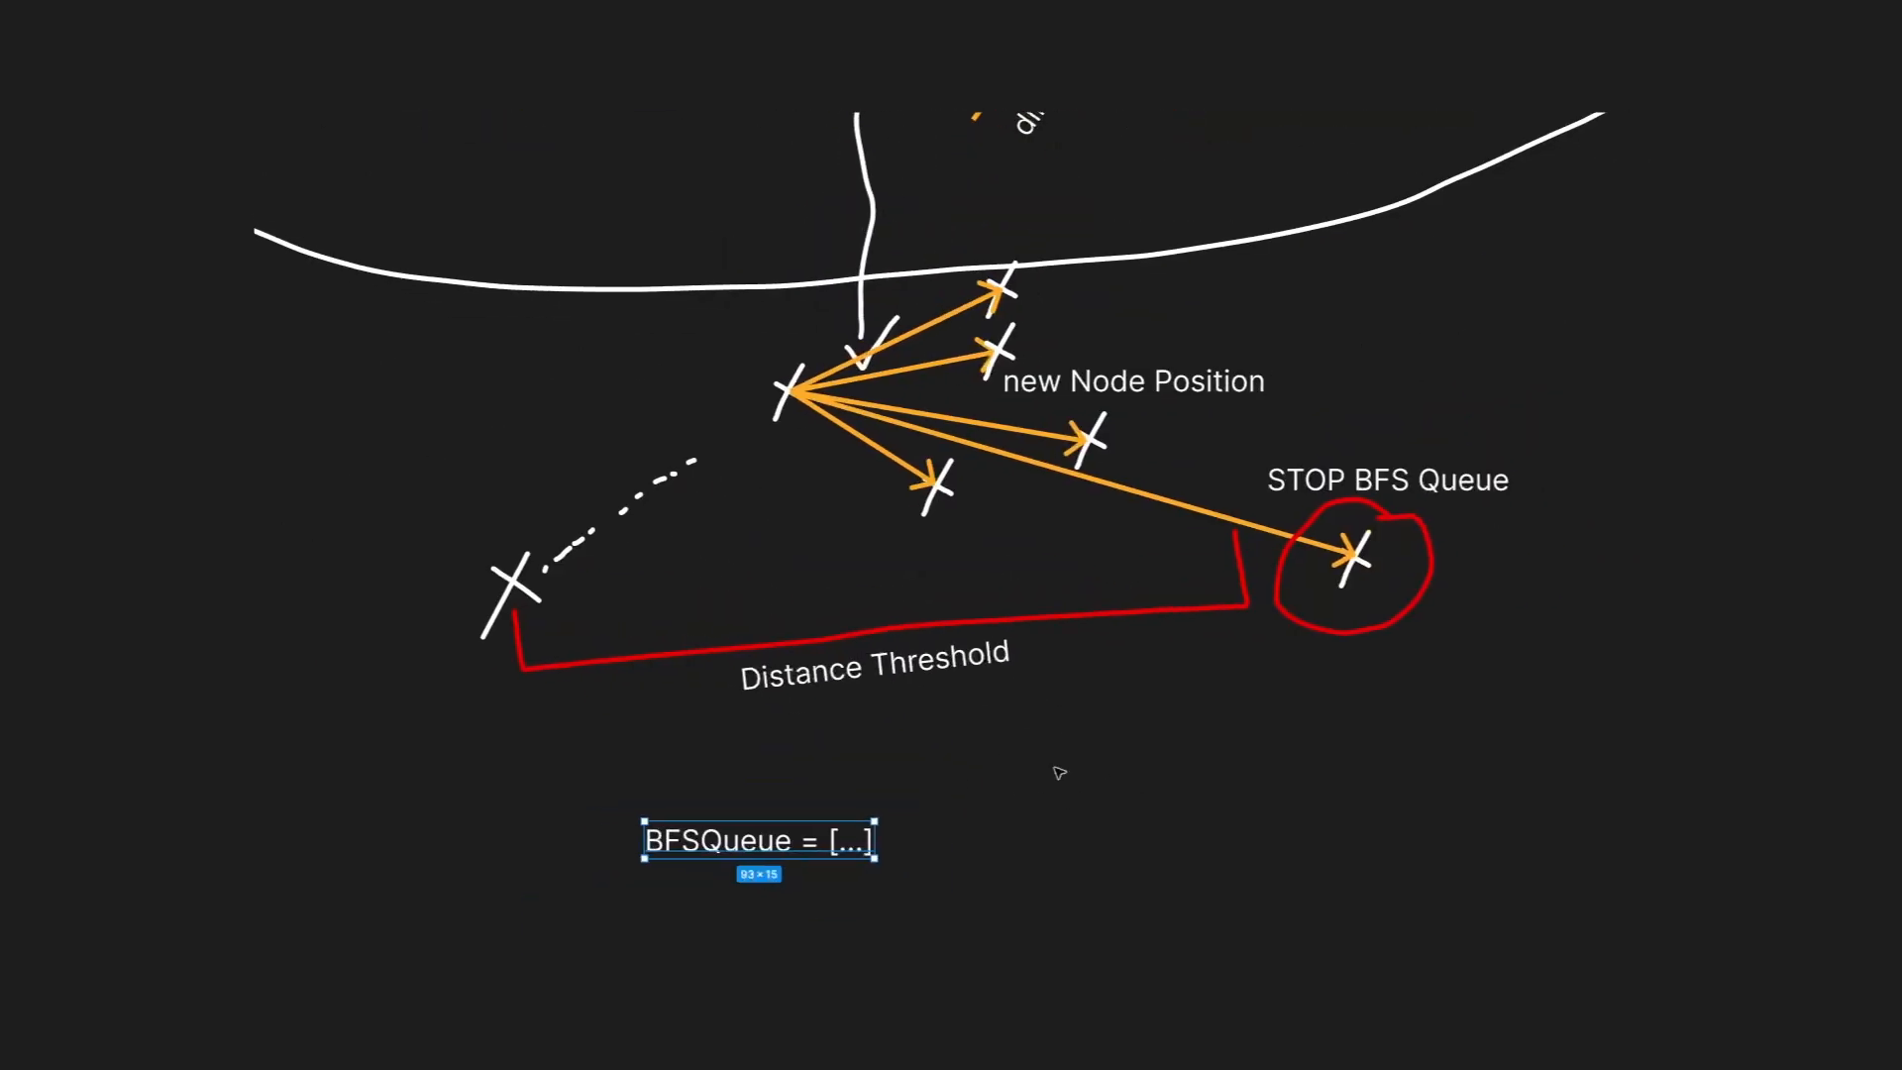
drag(868, 813, 1006, 286)
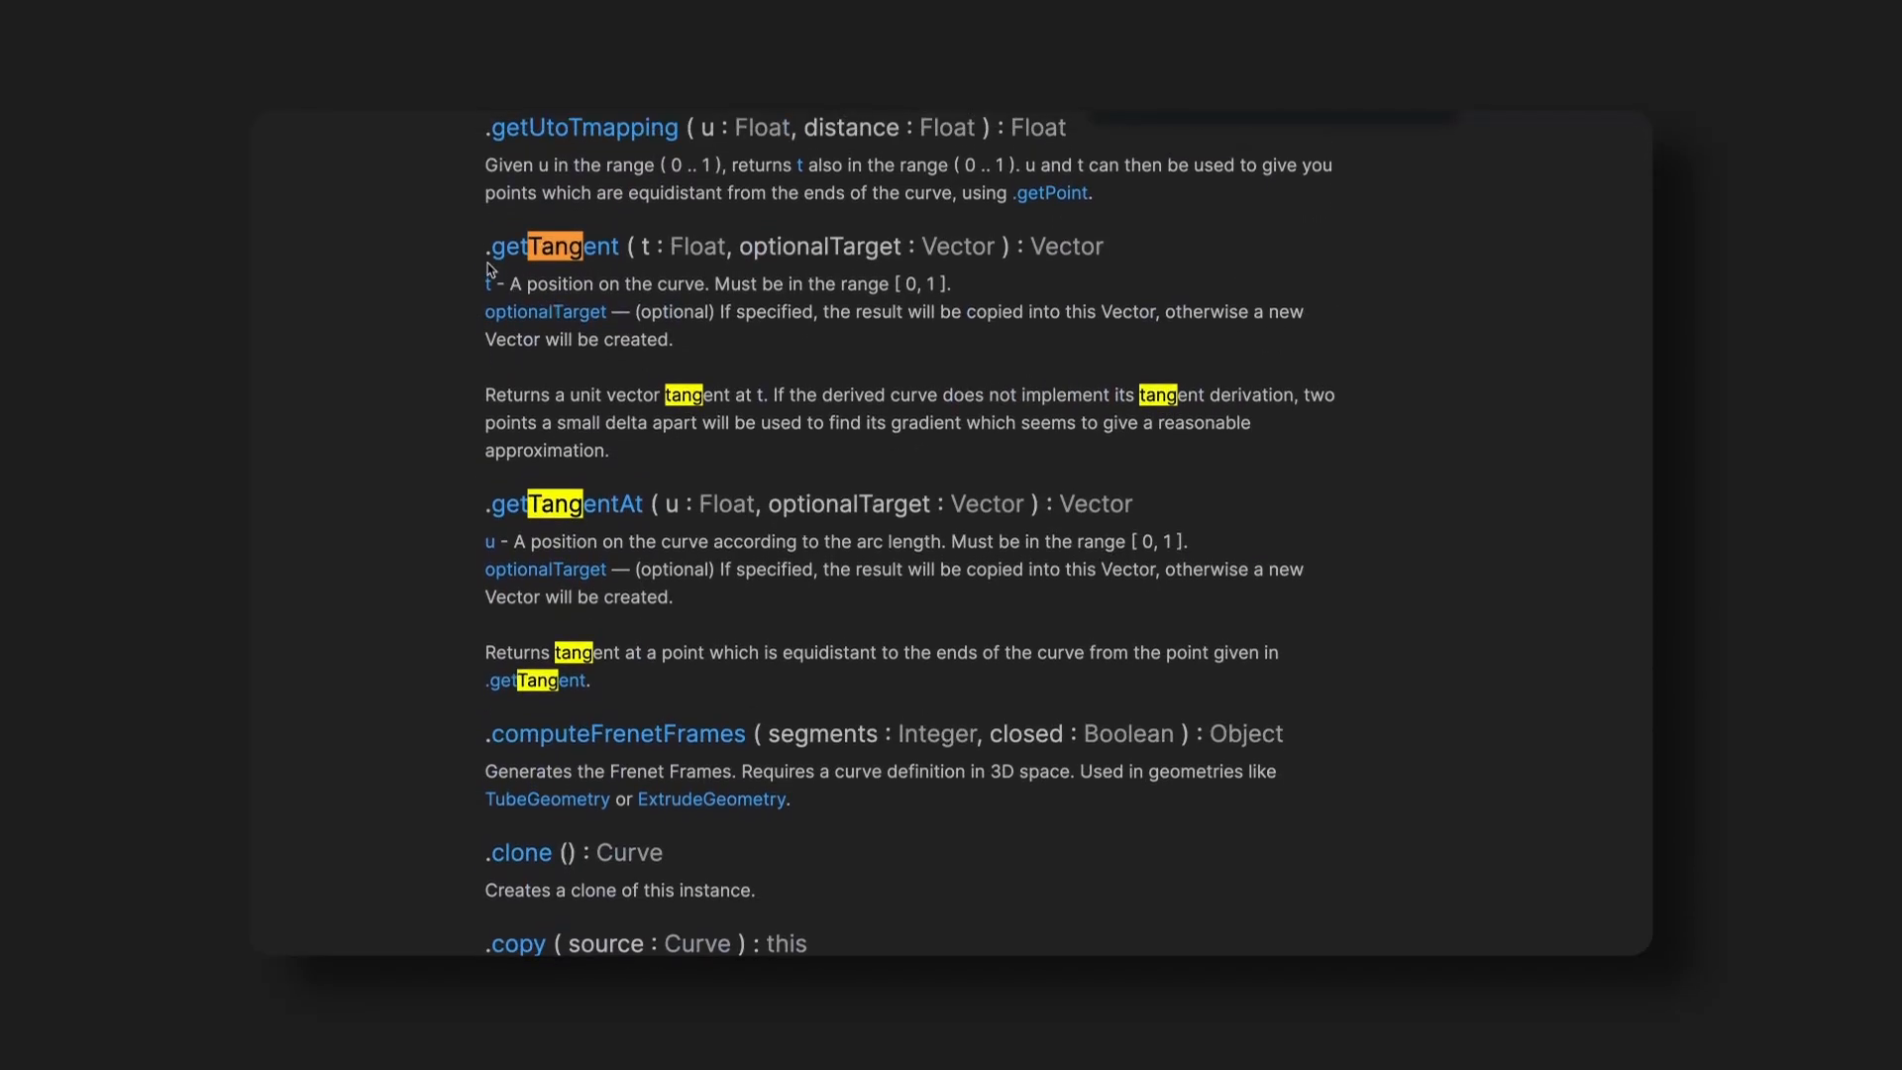
drag(485, 245, 715, 571)
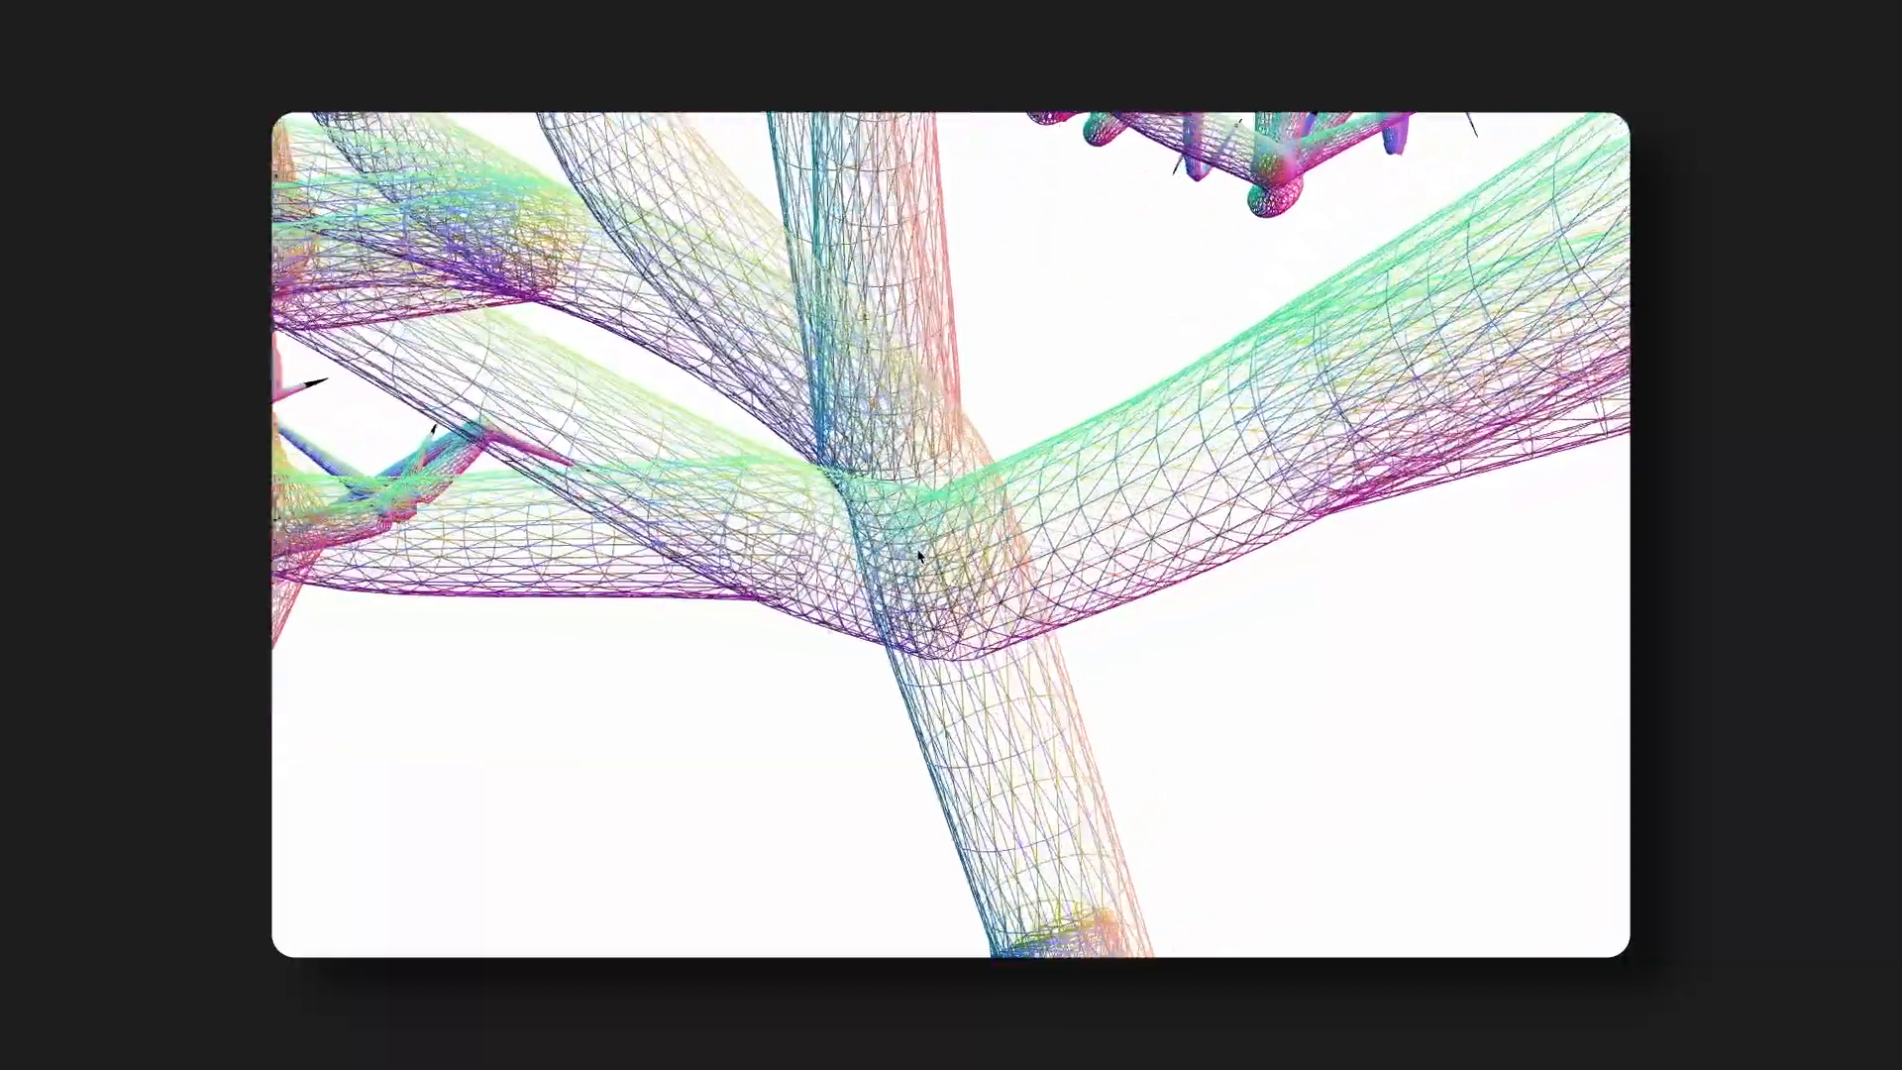
drag(921, 558, 1141, 547)
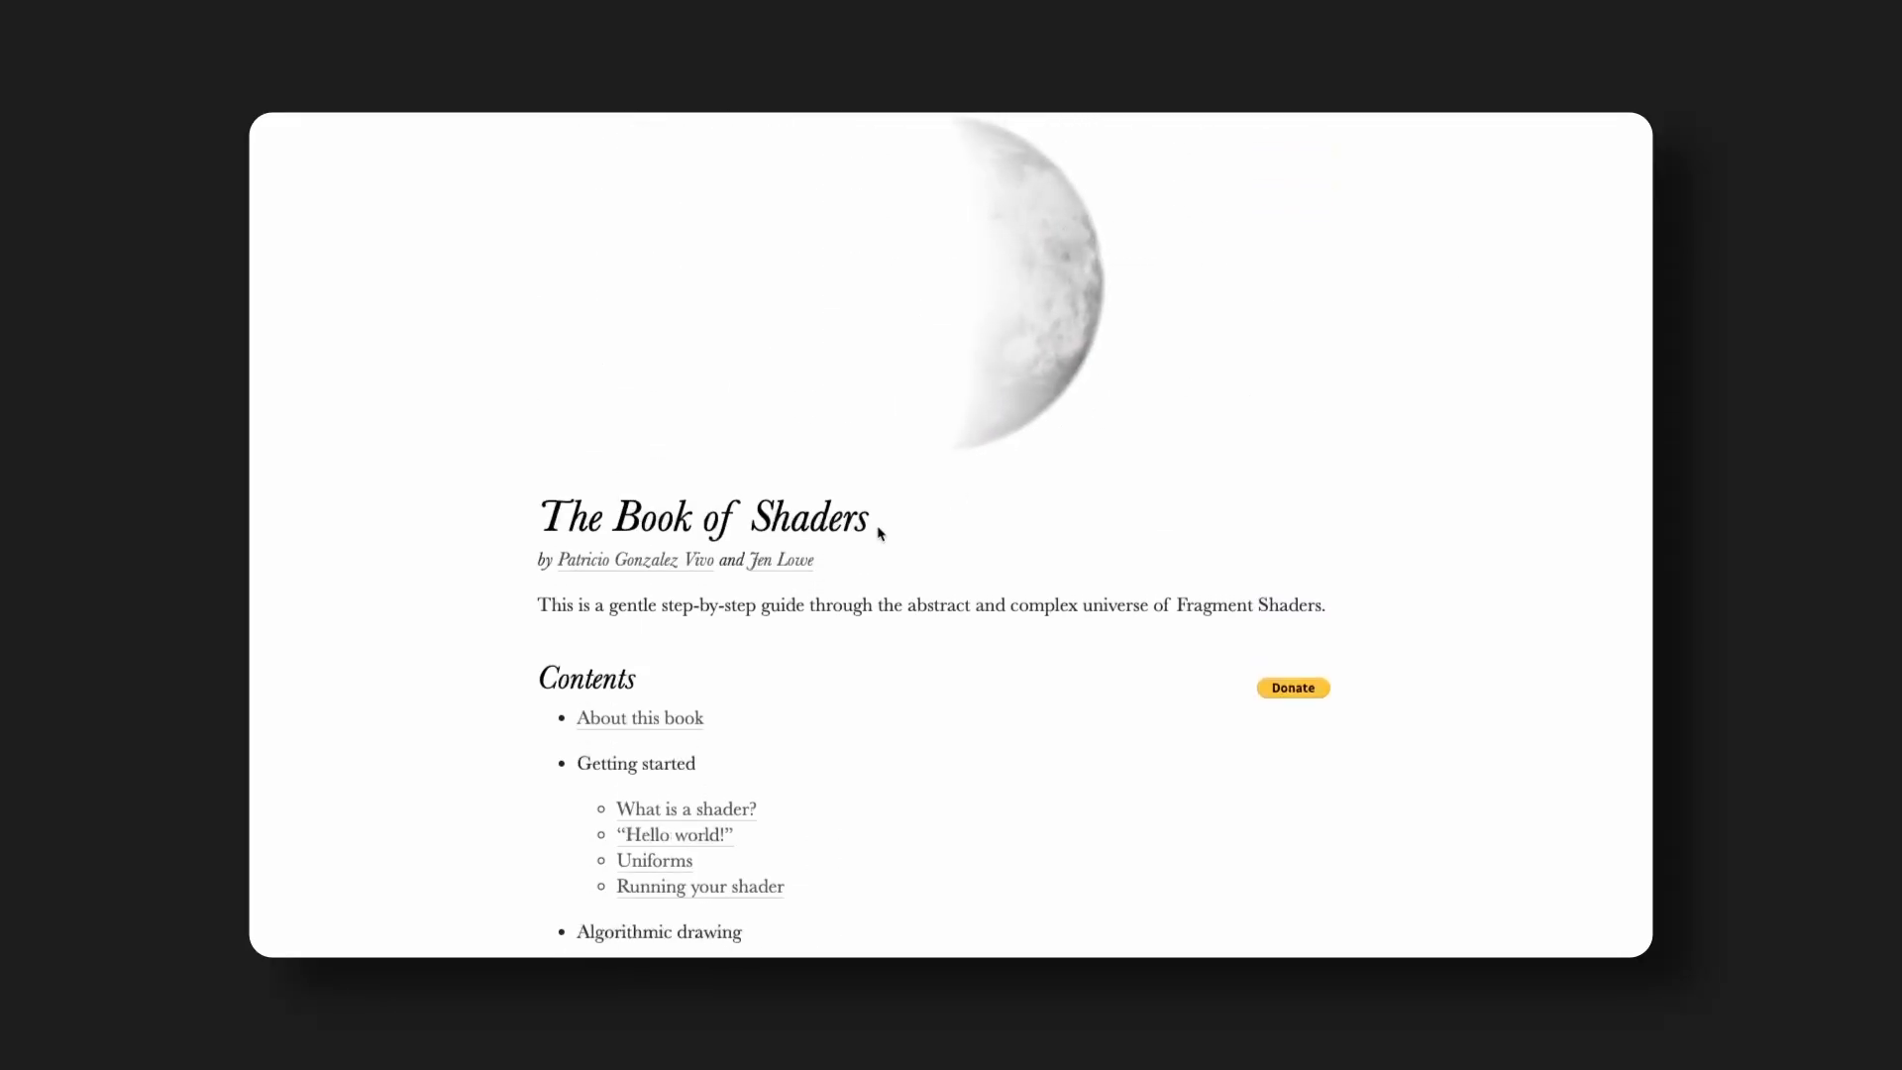
Step: Scroll the Fractal Brownian Motion chapter down to the wave superposition example
scroll(down, 3)
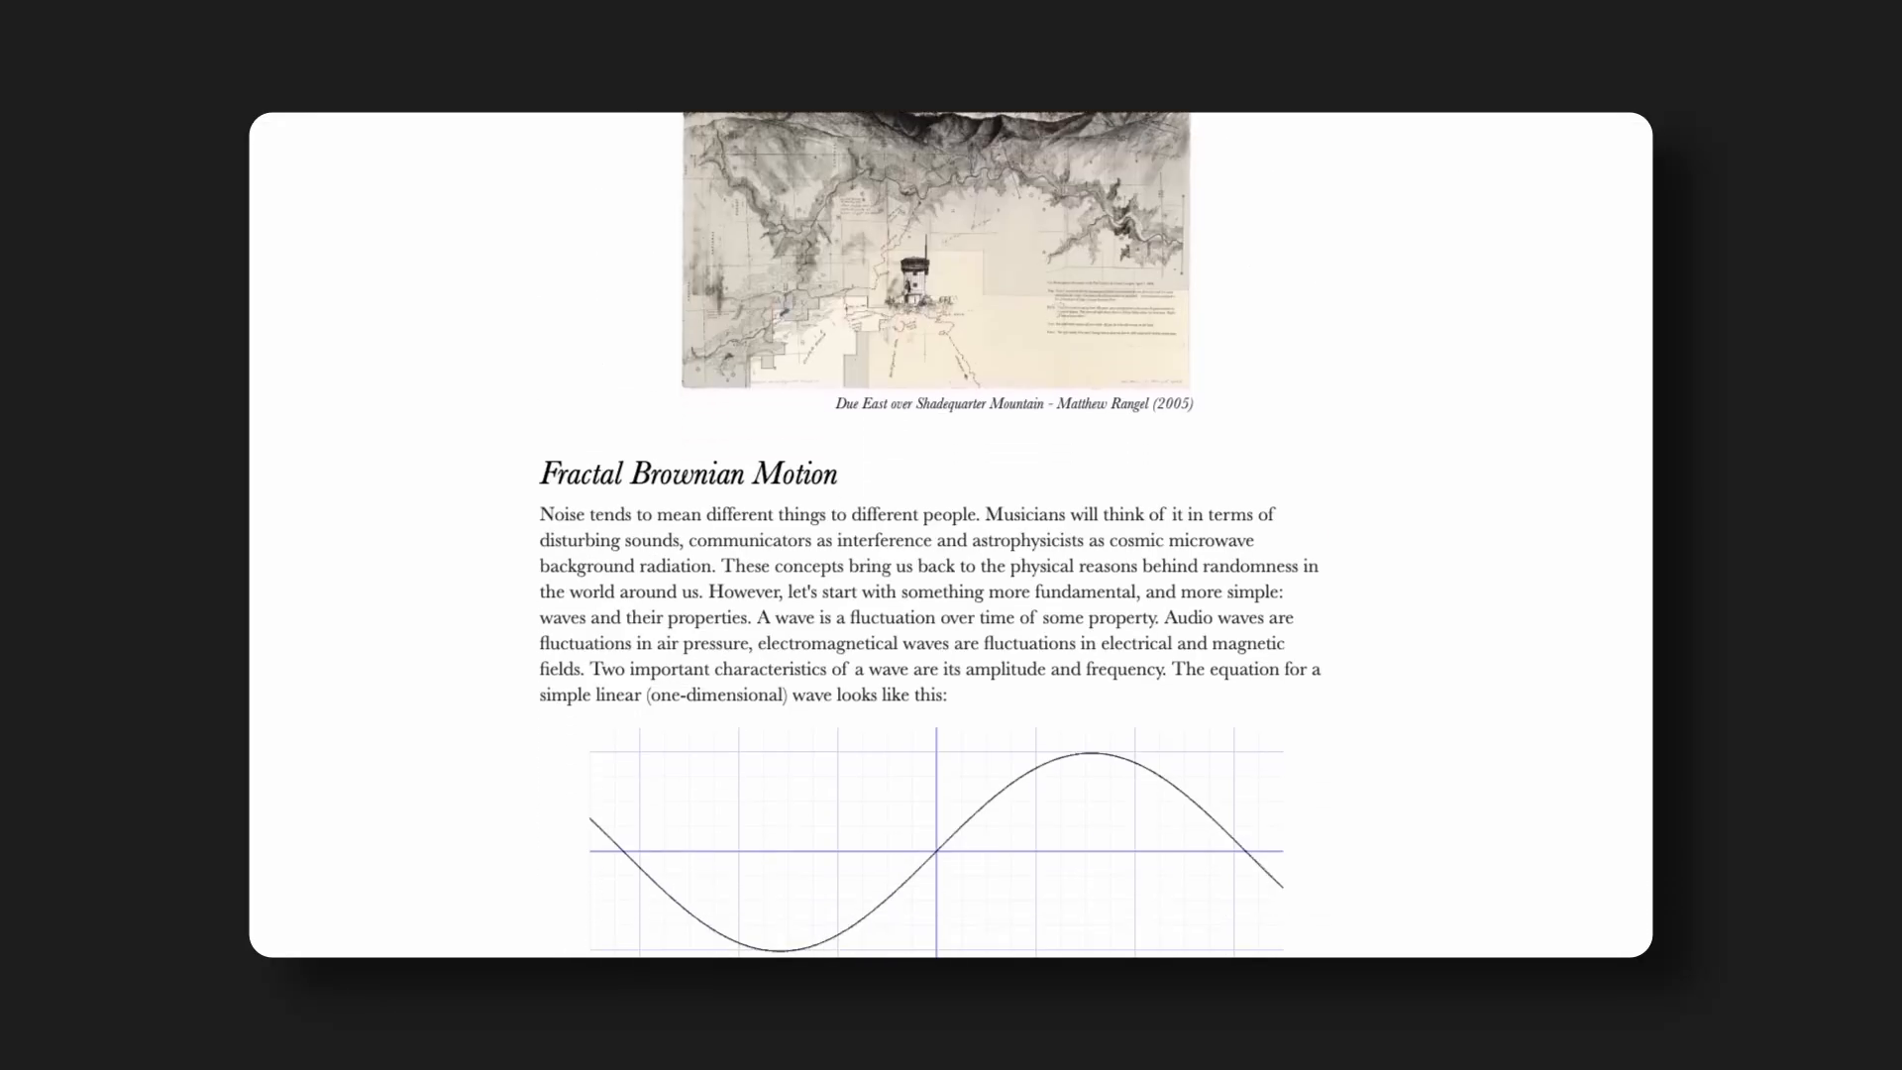
scroll(down, 3)
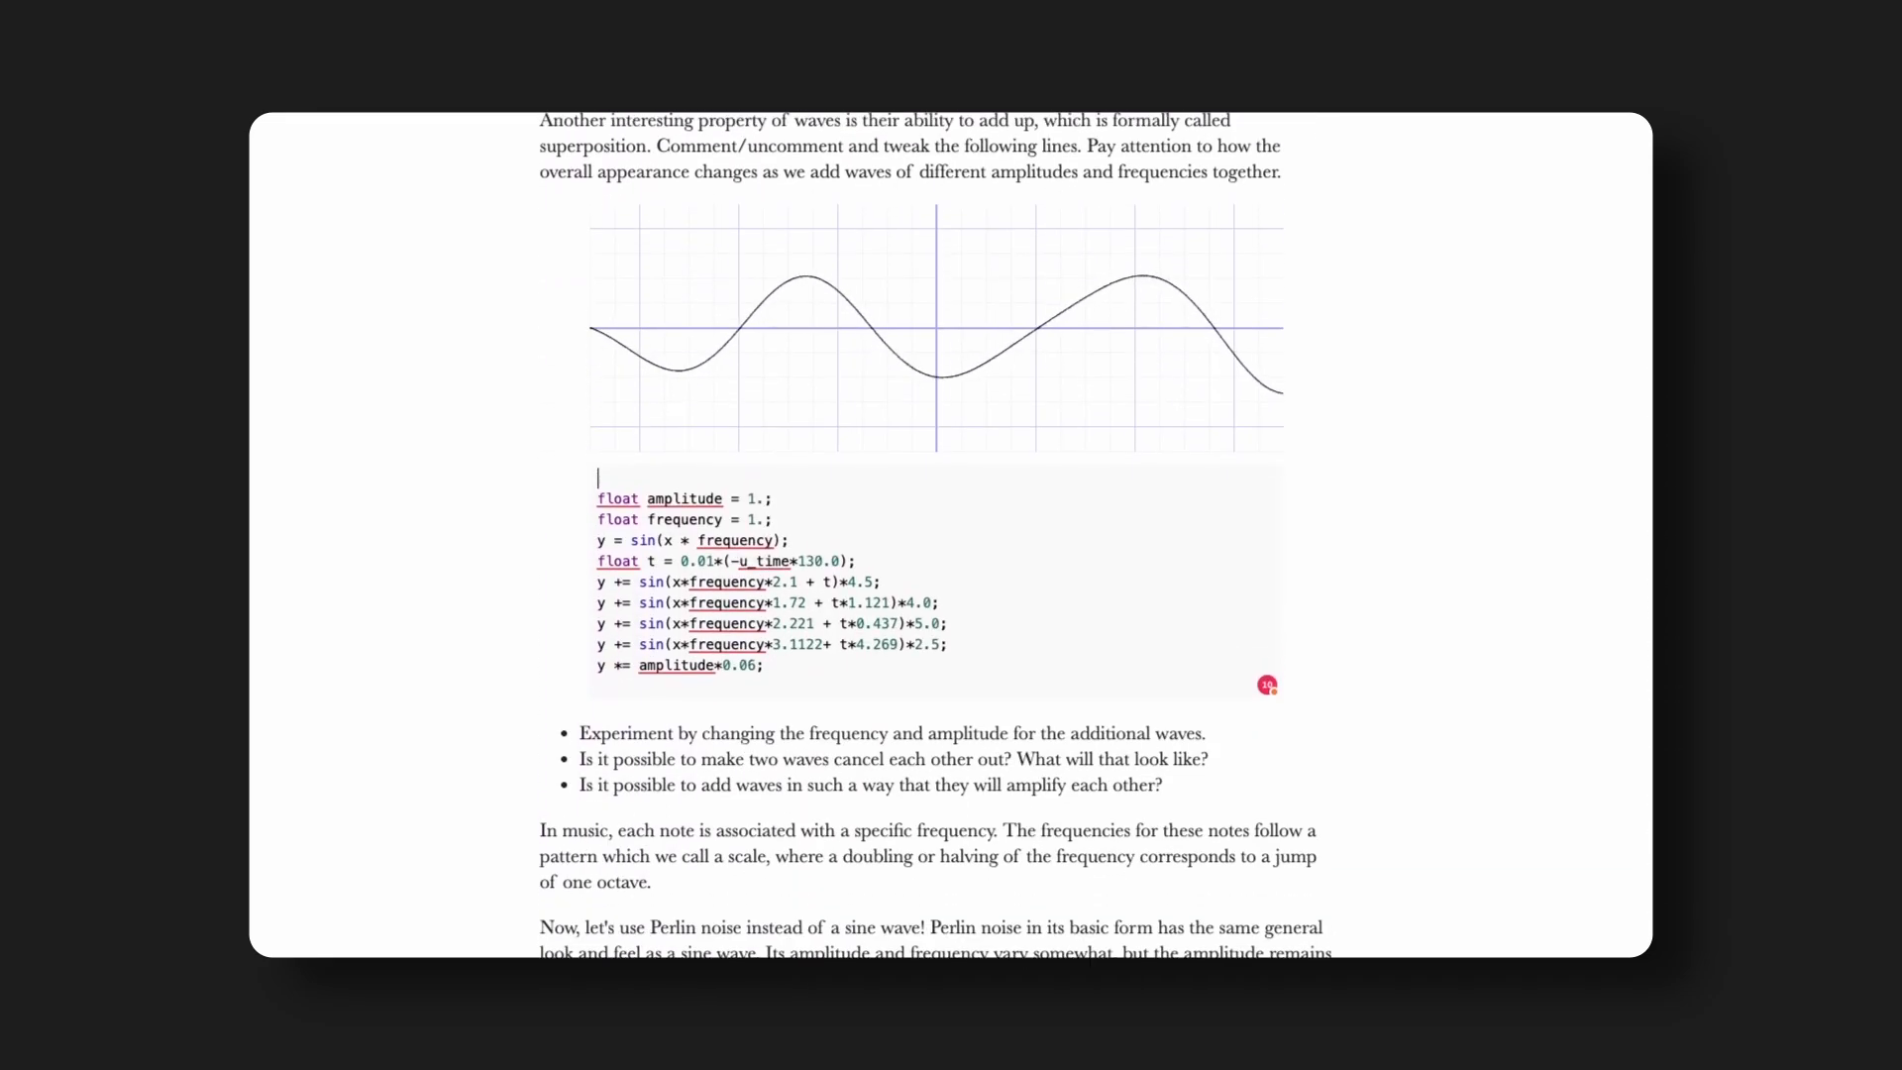